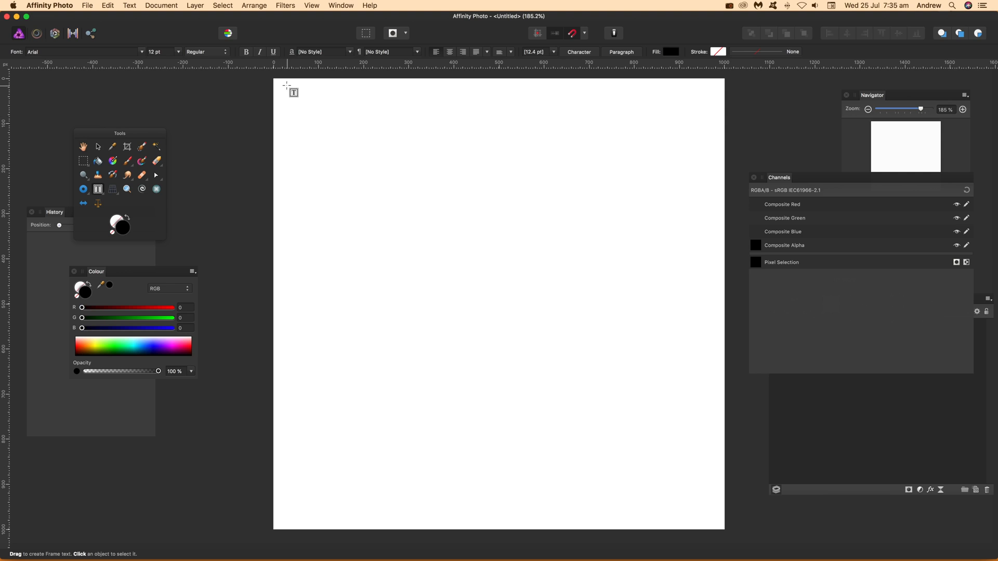
- Draw a large empty frame text box spanning most of the blank page
left_click_drag(288, 94, 697, 506)
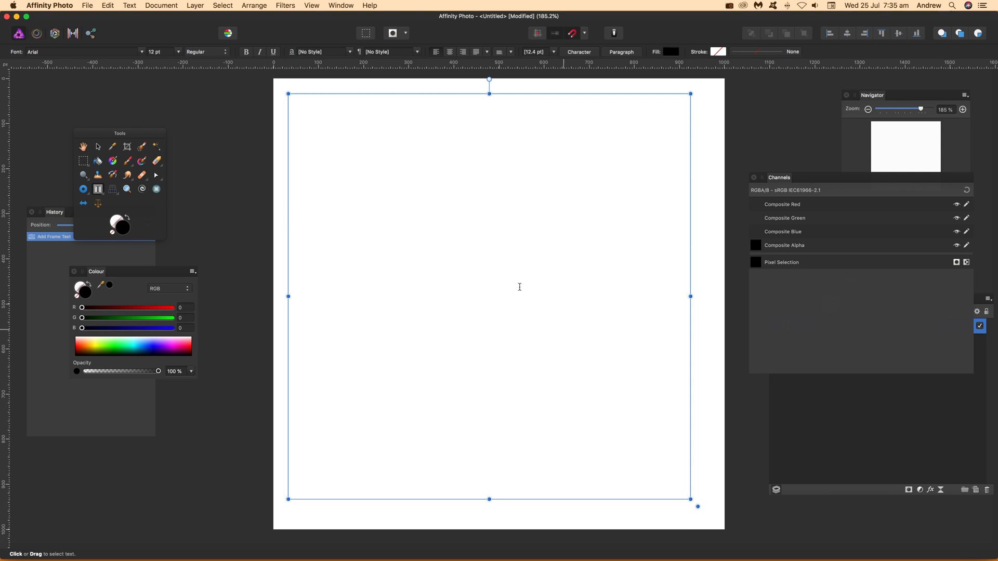
left_click(129, 5)
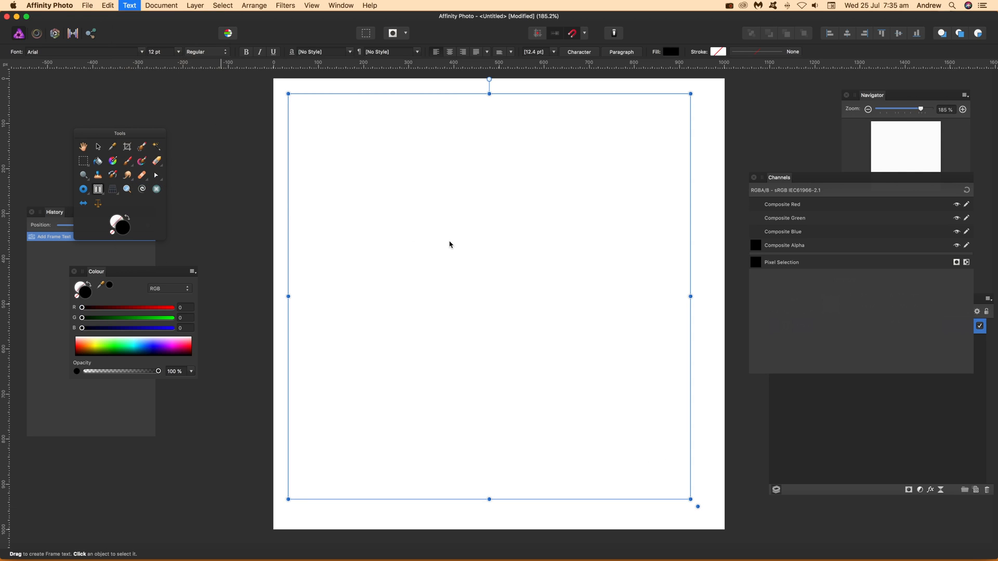
mouse_move(465, 184)
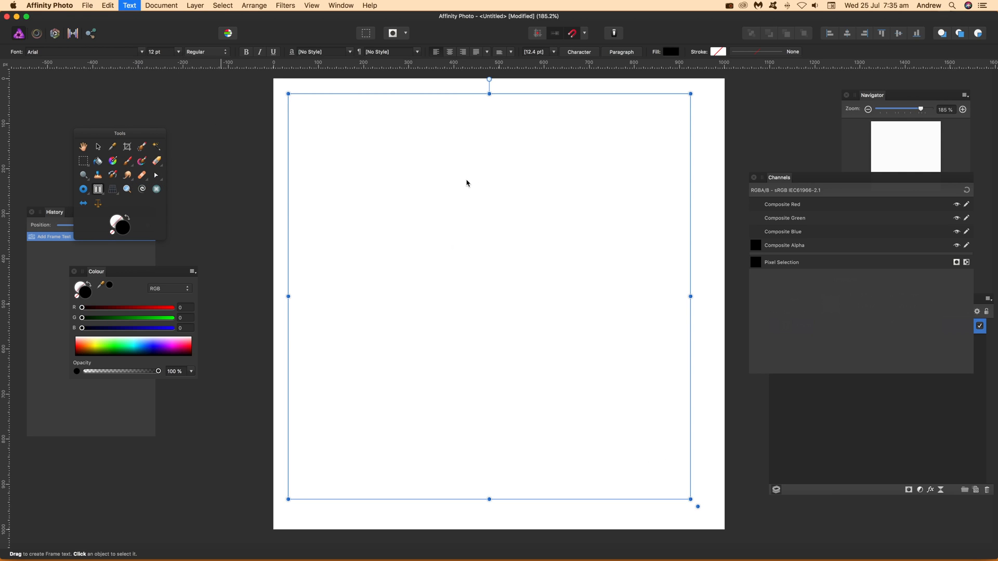
mouse_move(471, 185)
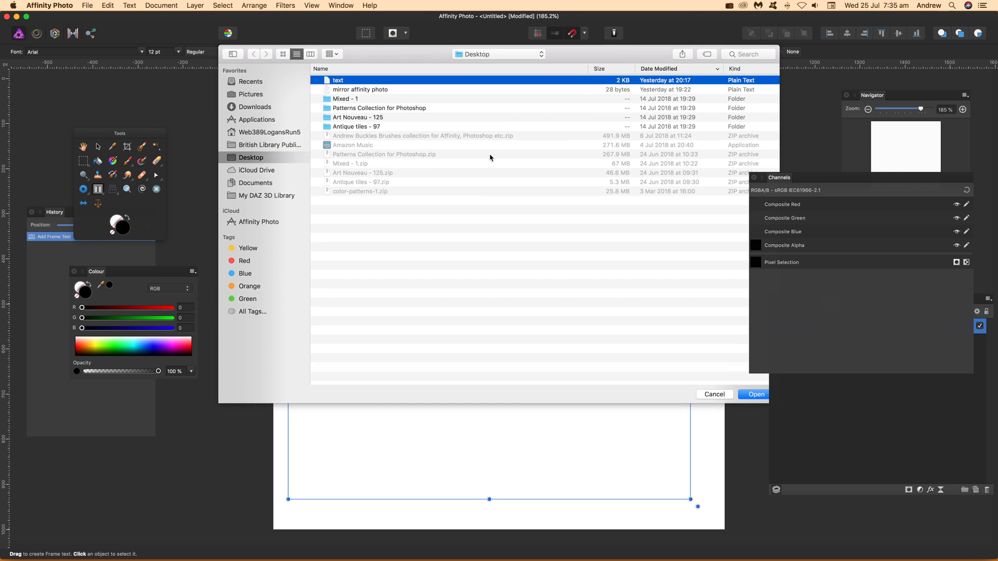
- Insert the paragraph from the 'text' file into the frame and set it all to 24 pt
left_click(755, 395)
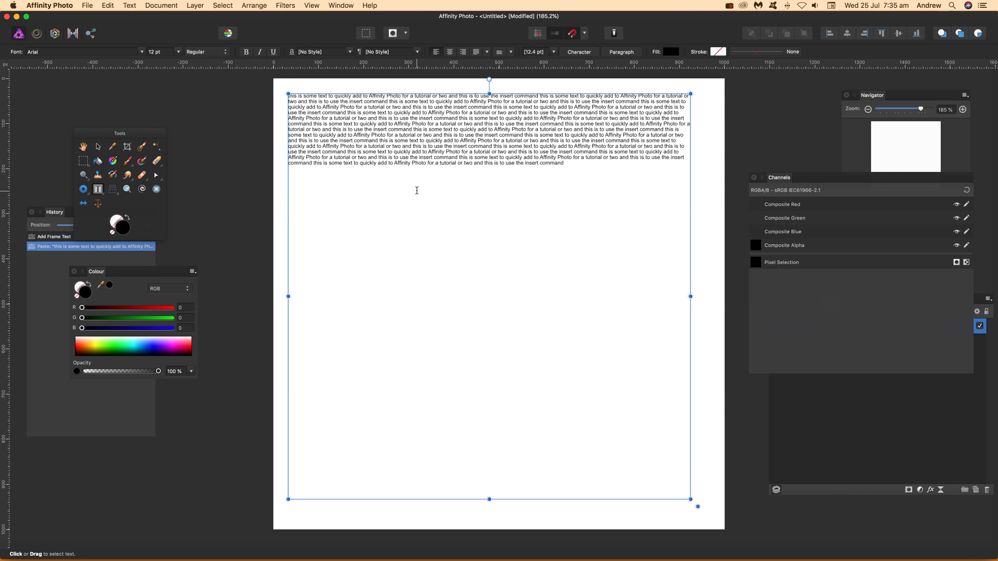
key("cmd+a")
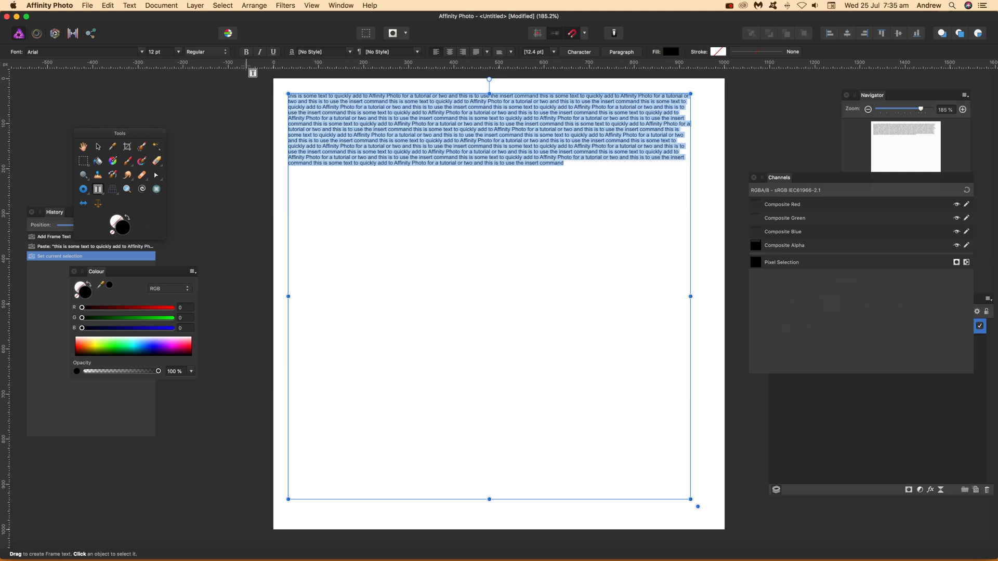
left_click(214, 52)
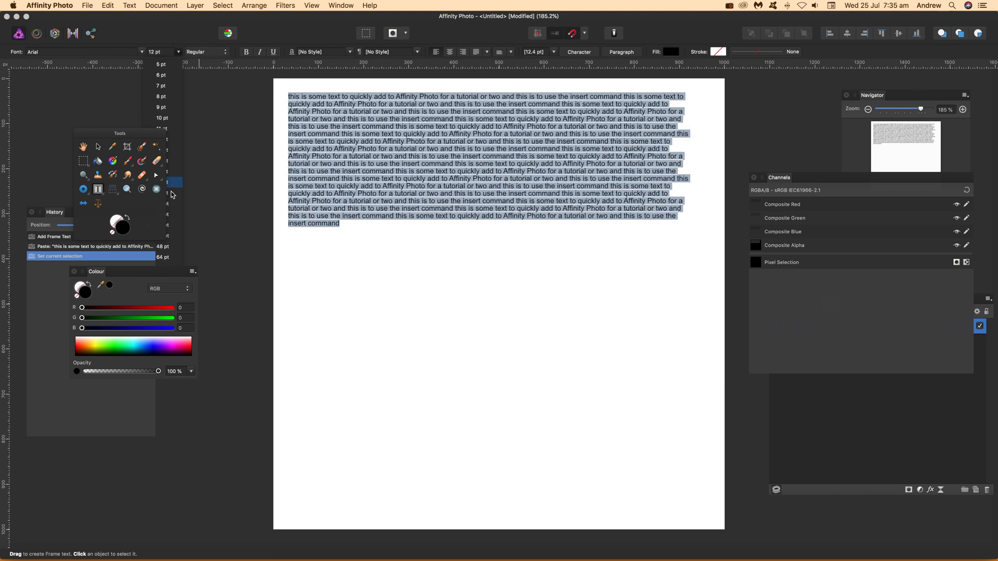
left_click(163, 183)
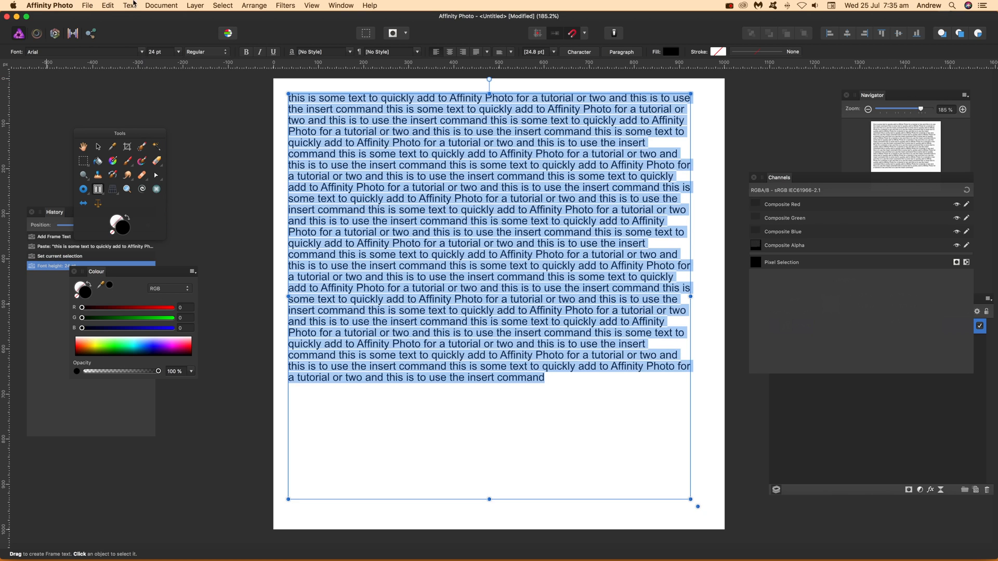
- Merge Visible to create a pixel copy of the paragraph above the text layer
left_click(194, 5)
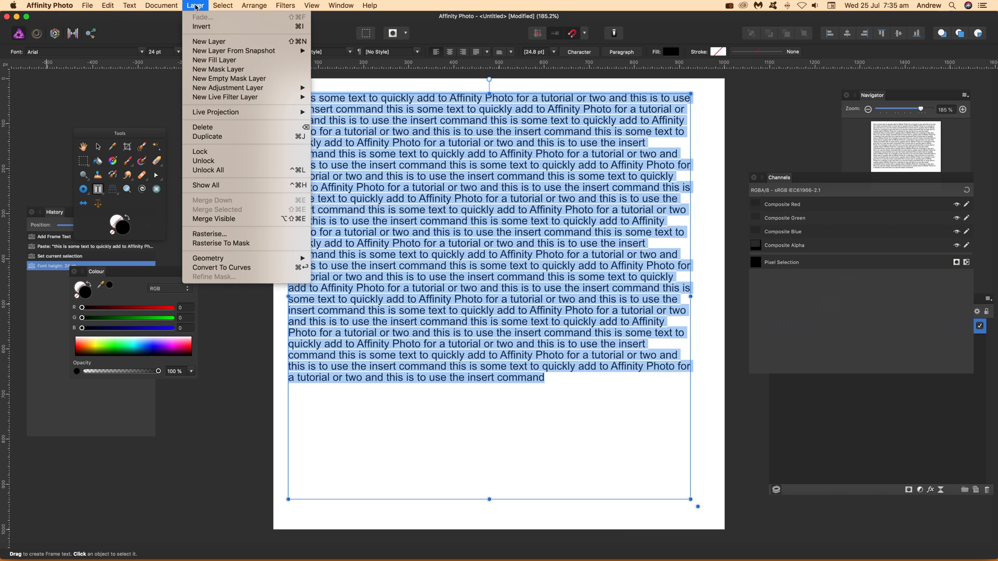
mouse_move(229, 219)
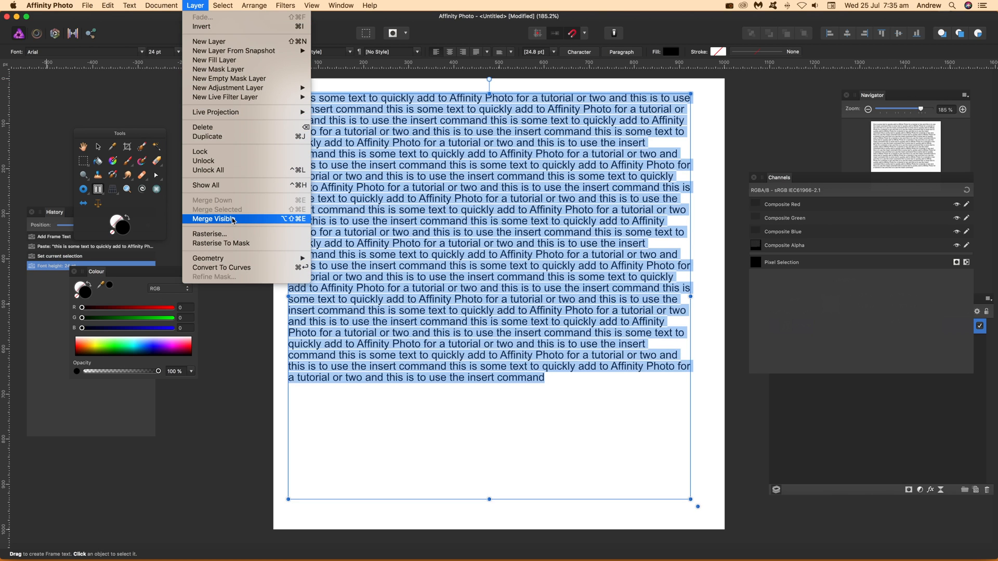
left_click(212, 219)
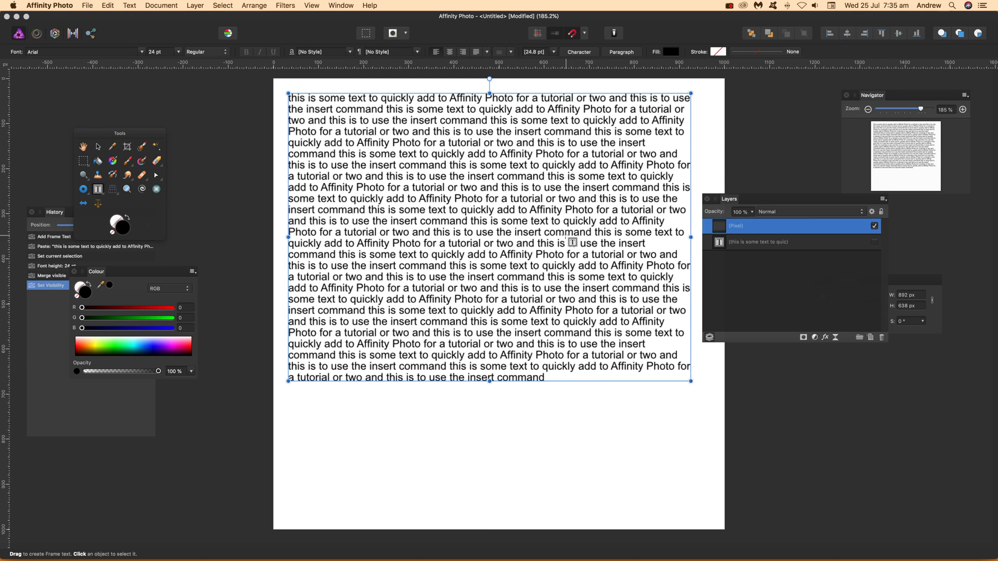
mouse_move(40, 34)
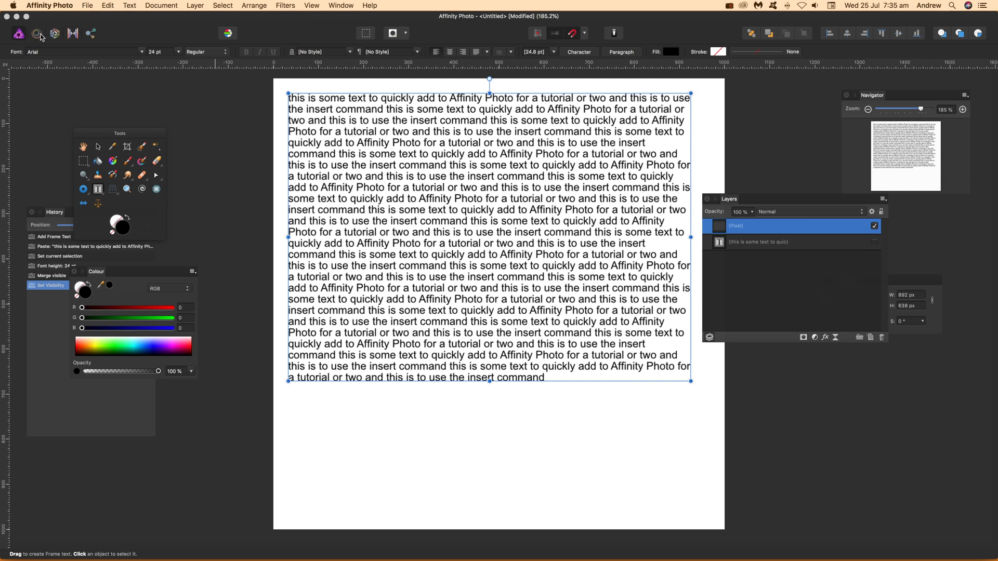
- Switch into the Liquify Persona so the merged text shows under a mesh grid
left_click(38, 34)
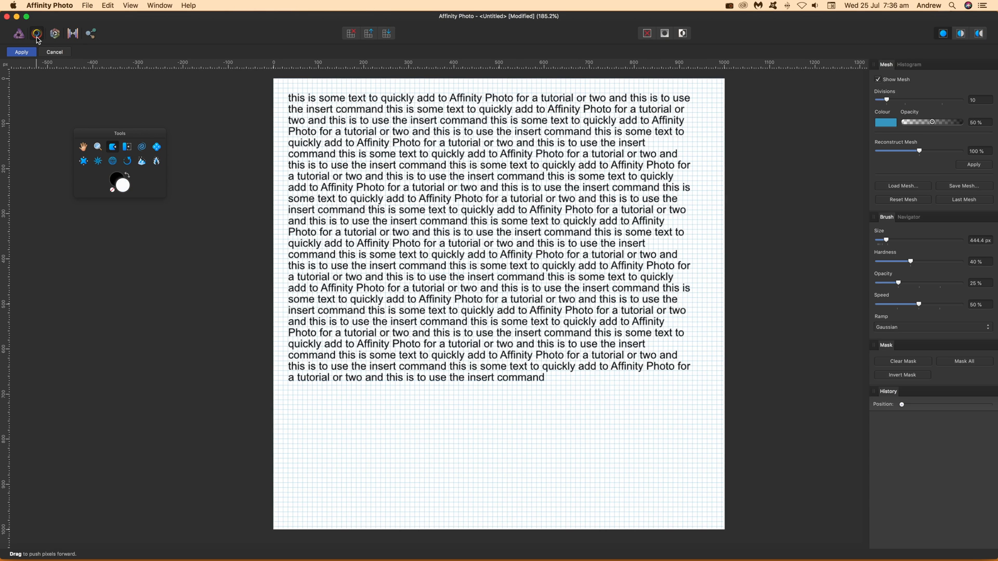
mouse_move(691, 175)
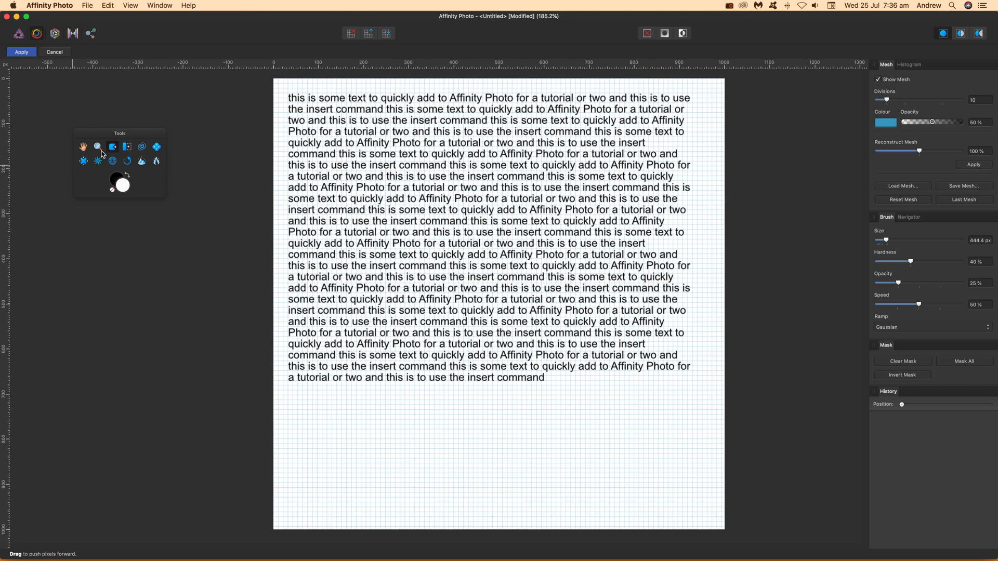
mouse_move(113, 147)
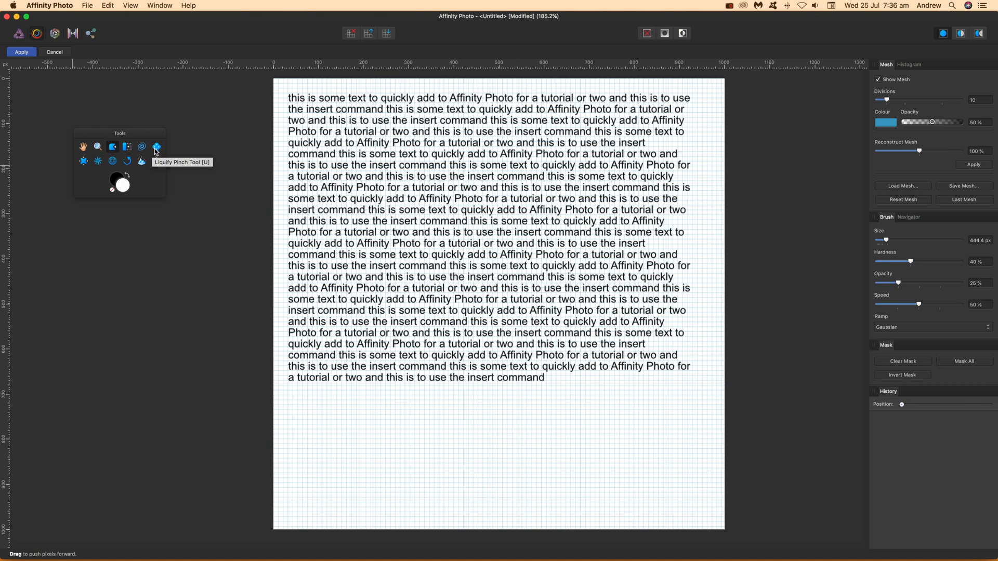
mouse_move(84, 161)
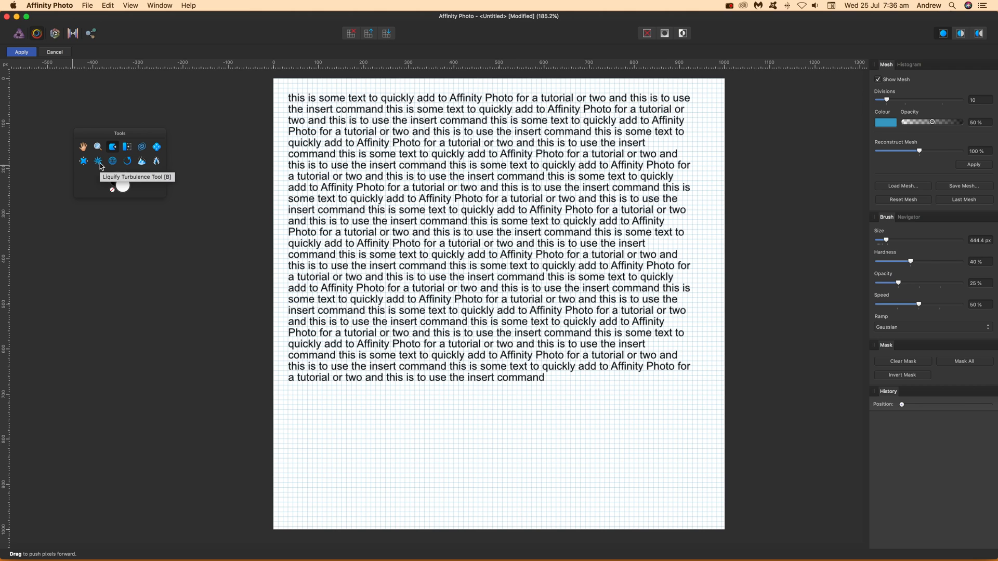
mouse_move(113, 160)
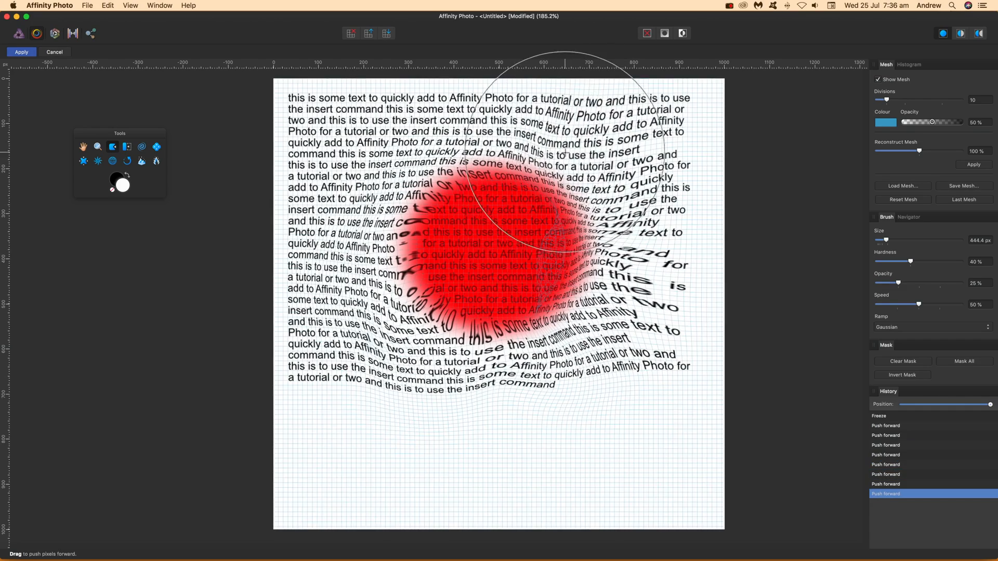
- Twirl and roughen the upper-left text with turbulence and twirl strokes
left_click_drag(543, 153, 468, 210)
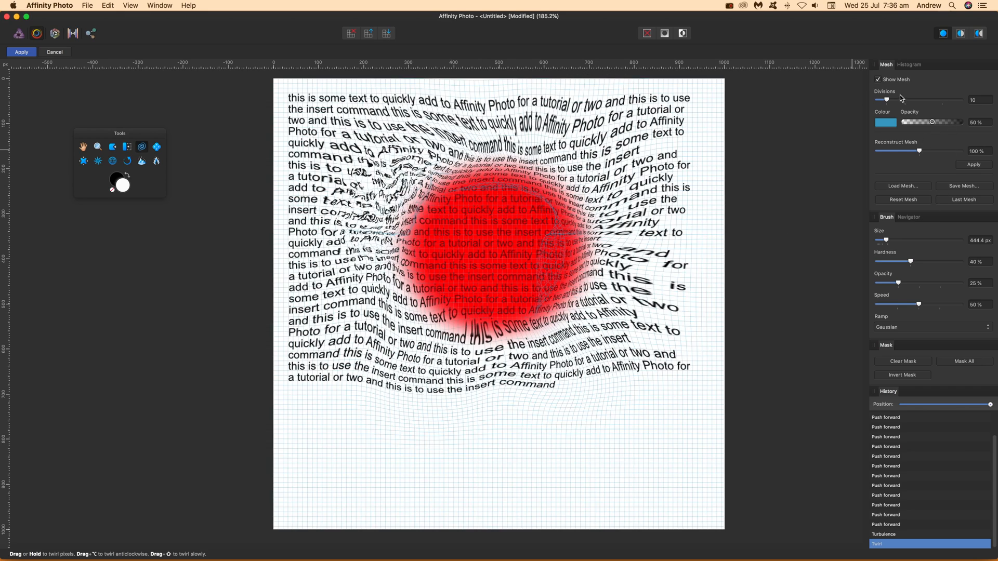
- Set the mesh to about 17 divisions at 100% opacity and apply the liquify warp
left_click_drag(885, 100, 933, 100)
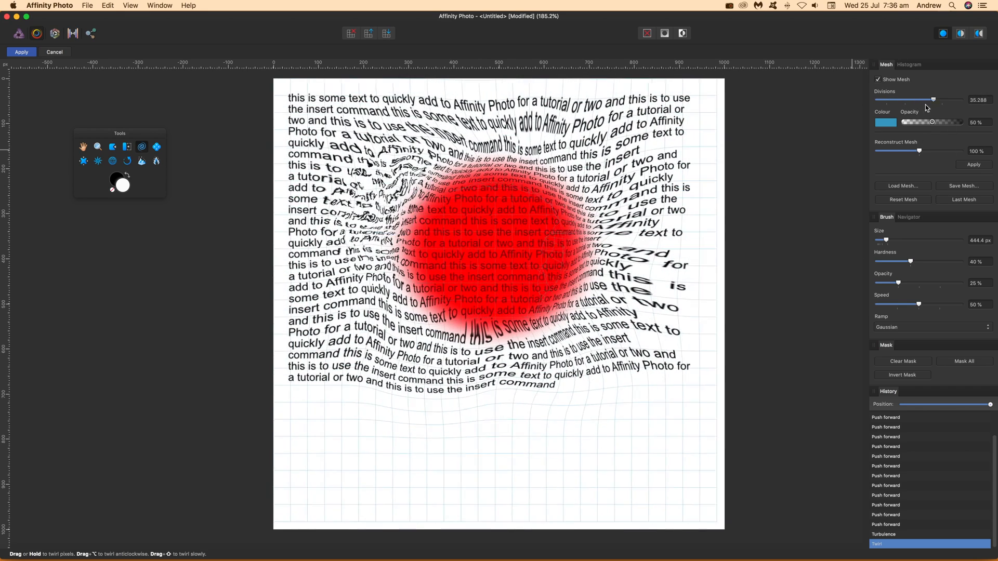
left_click_drag(933, 100, 899, 100)
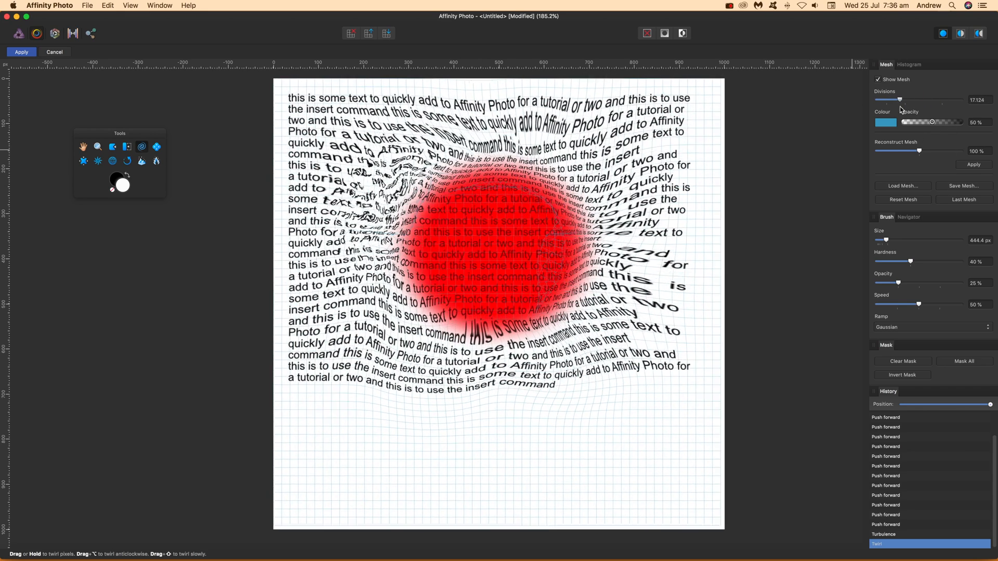
left_click_drag(933, 122, 948, 122)
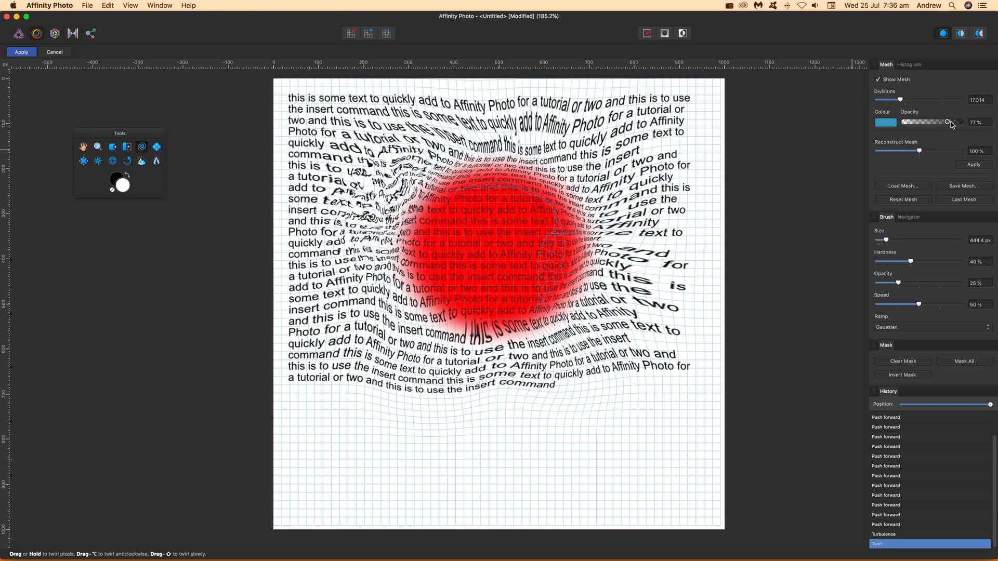
left_click_drag(949, 122, 979, 121)
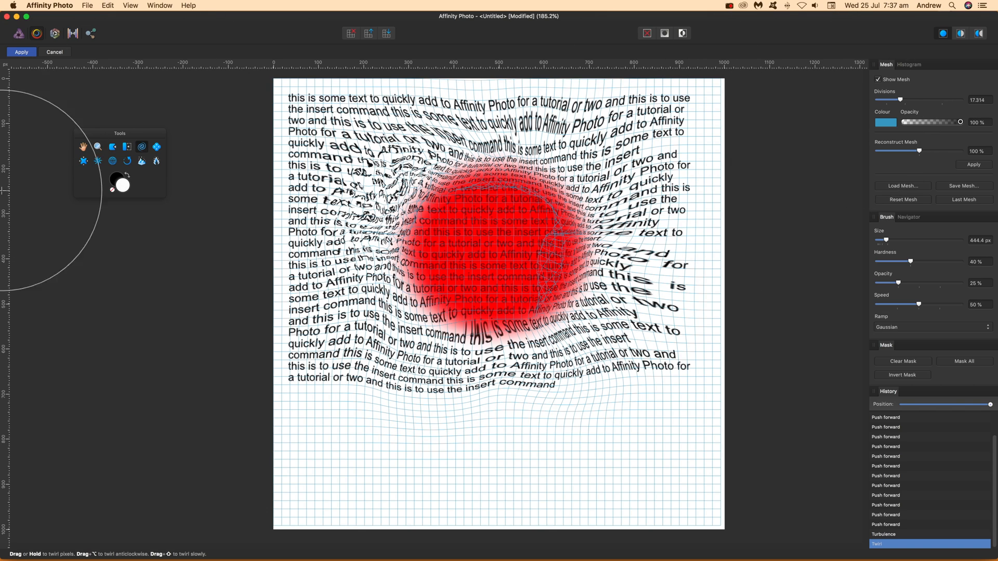
left_click(21, 52)
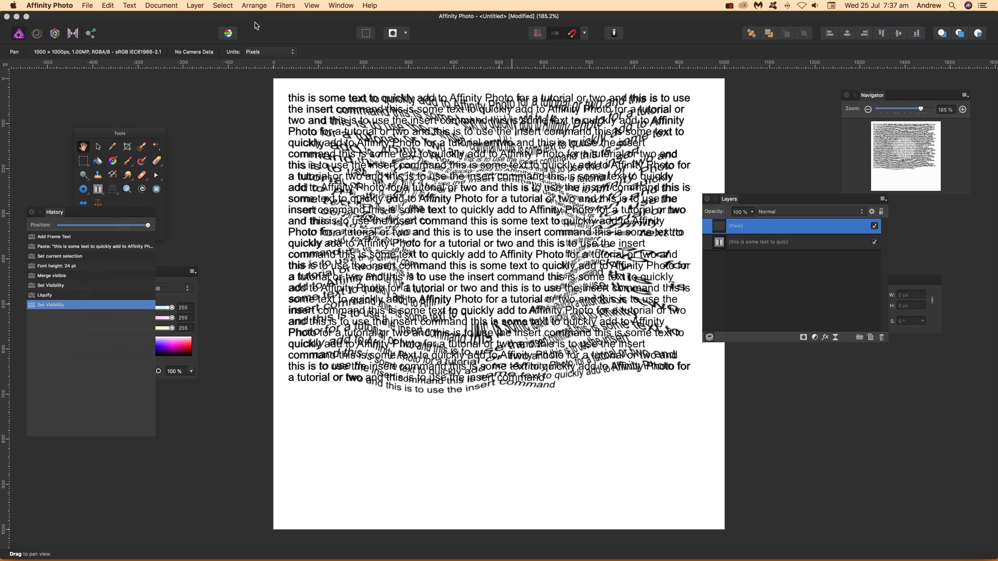
- Show the original text layer again beneath the warped pixel copy
left_click(729, 6)
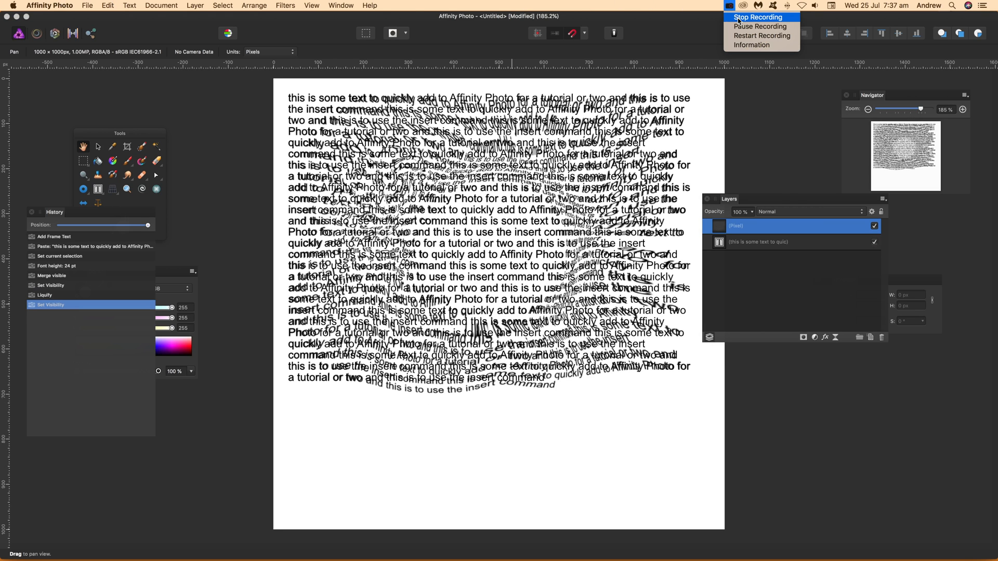